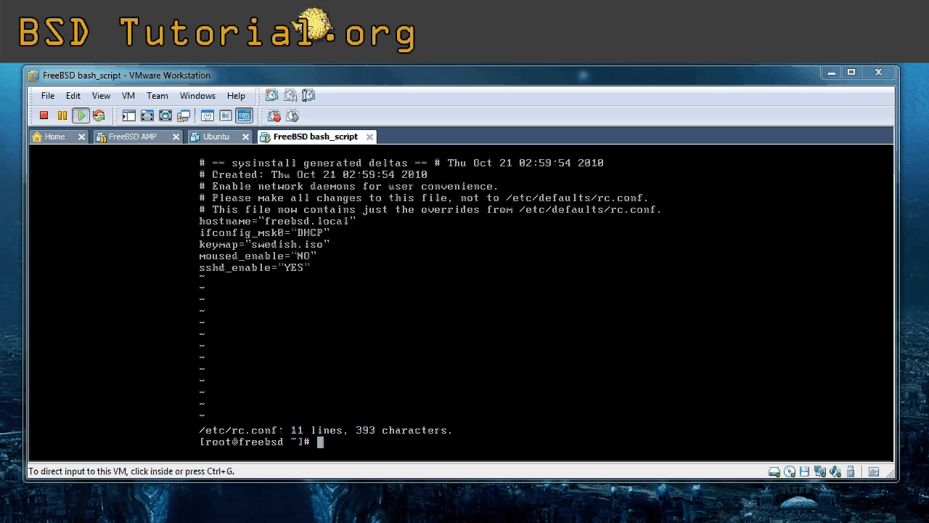
mouse_move(385, 284)
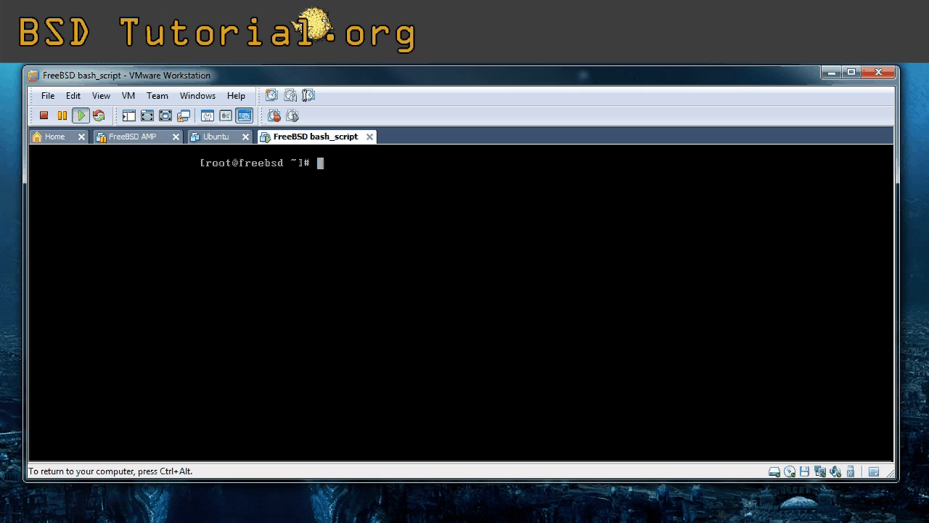
Open /etc/rc.conf in vi from the FreeBSD console
type("vi /")
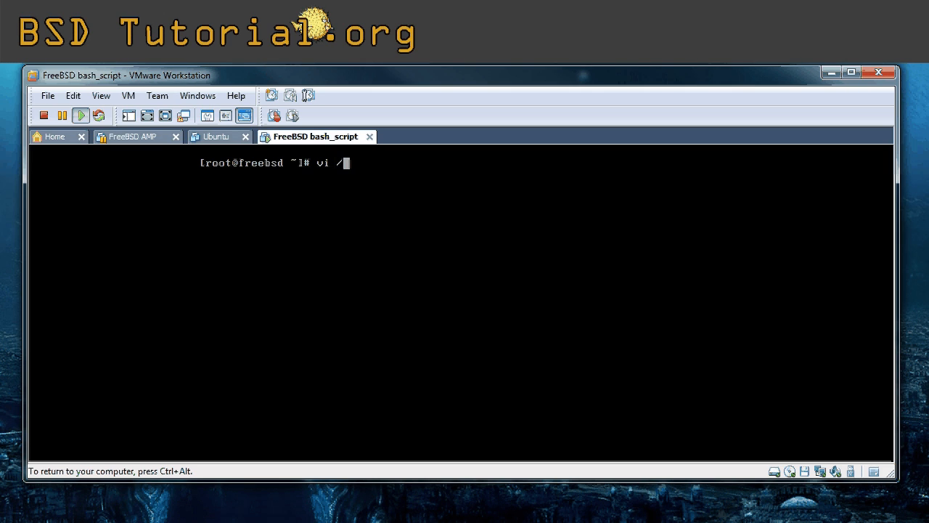
type("etc/")
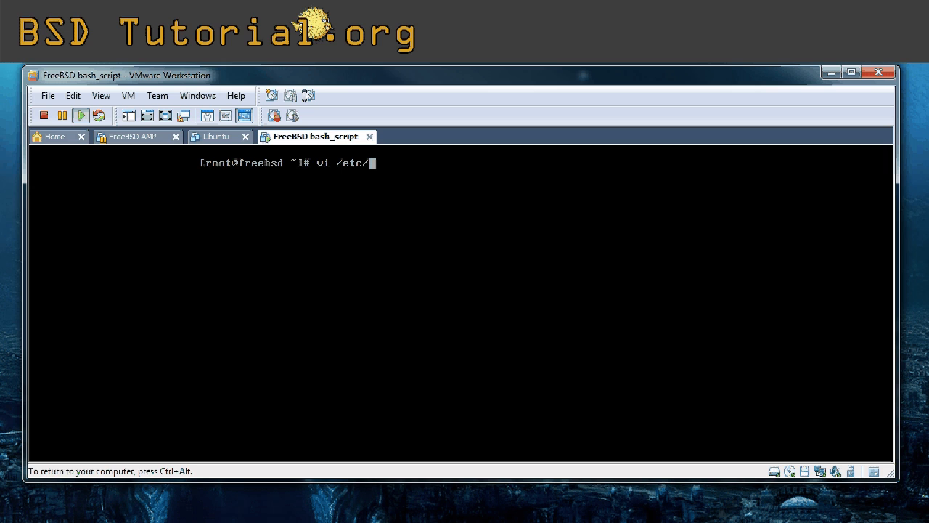
type("rc.co")
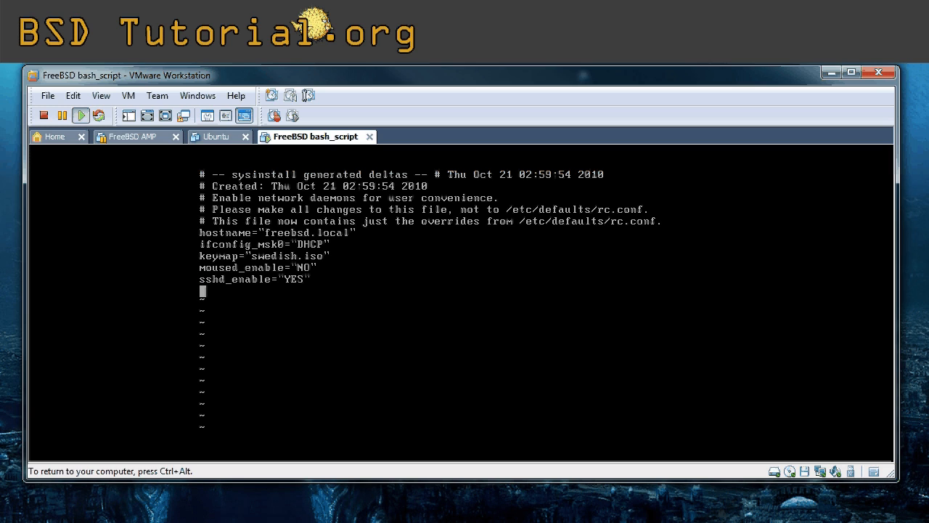
Add the line ftpd_enable="YES" below sshd_enable in rc.conf
type("ftpd_")
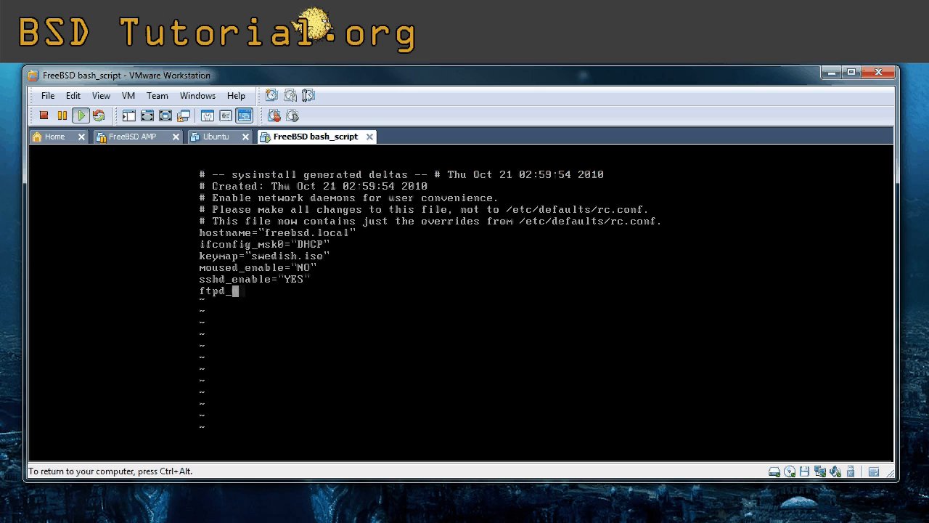
type("enable=\"YES\"")
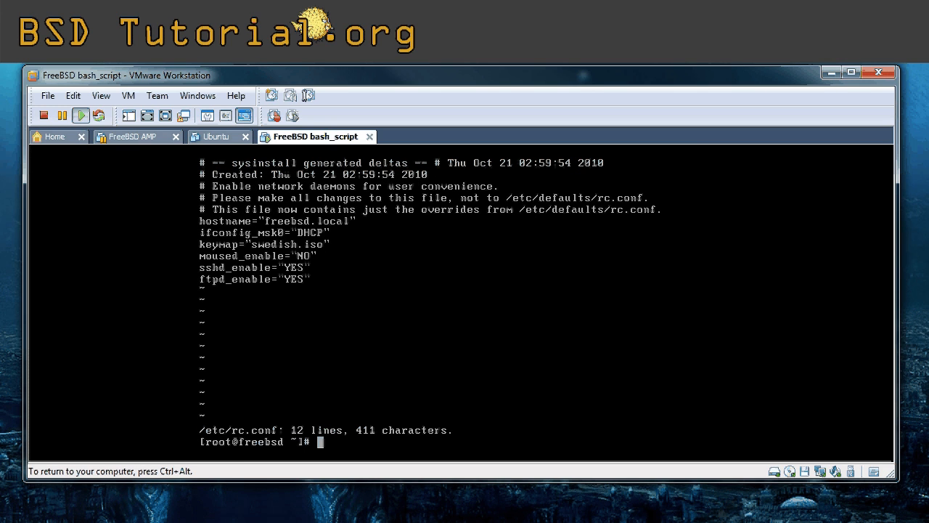
Start the FTP daemon with /etc/rc.d/ftpd start
type("/et")
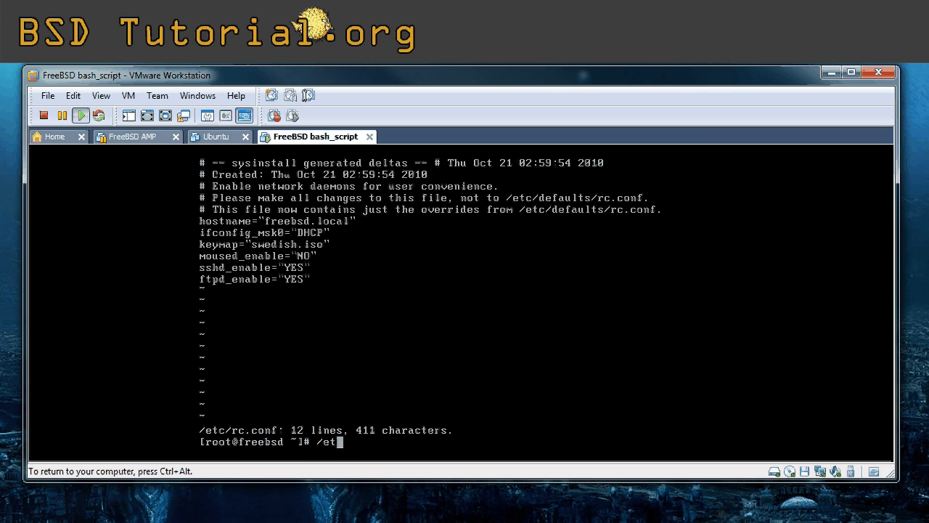
type("/")
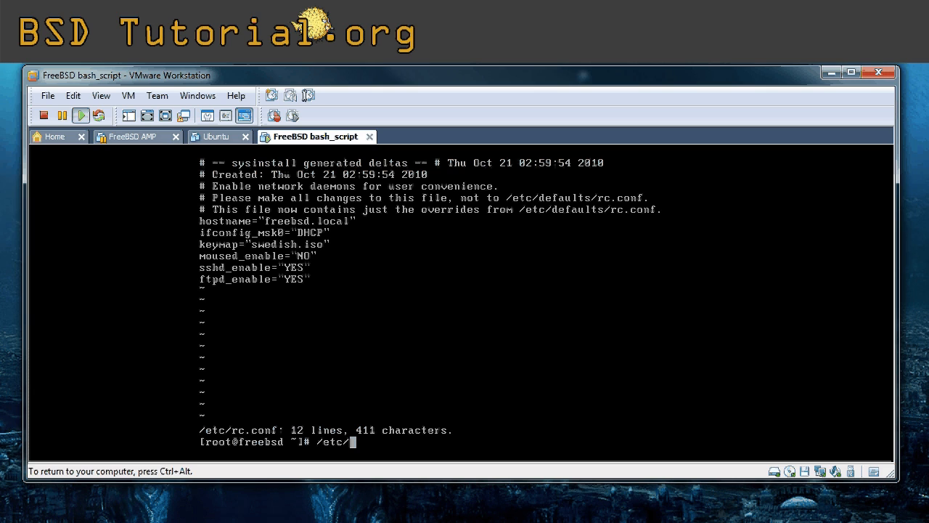
type("rc.d/ftp")
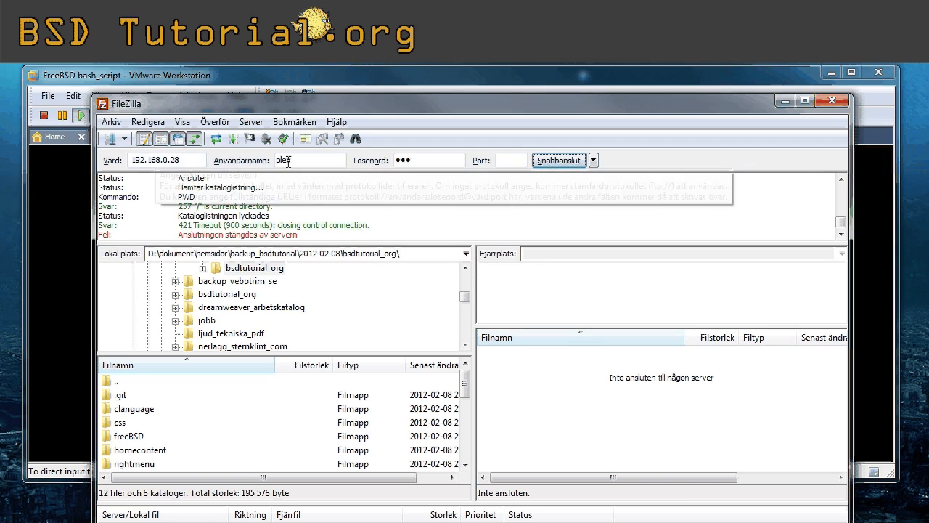
Connect FileZilla to 192.168.0.28 as plex and browse the test and plex folders
left_click(558, 160)
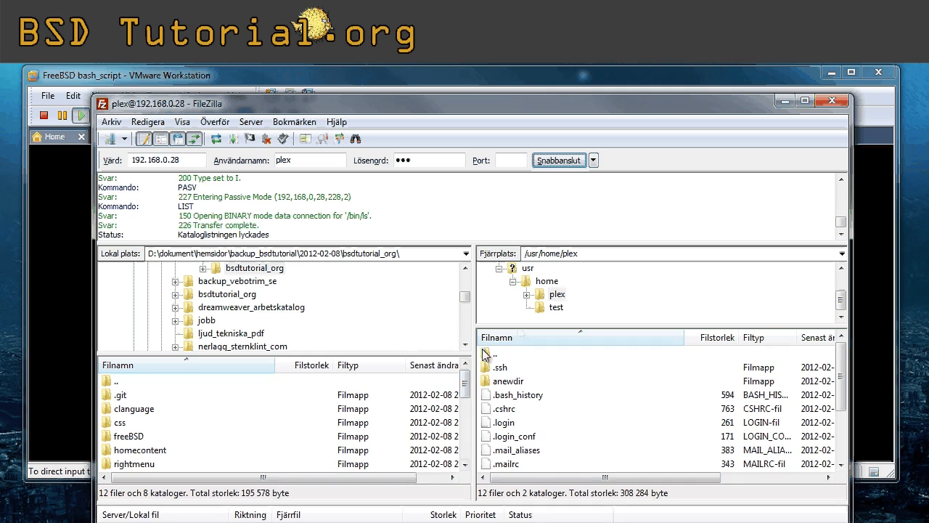
mouse_move(552, 298)
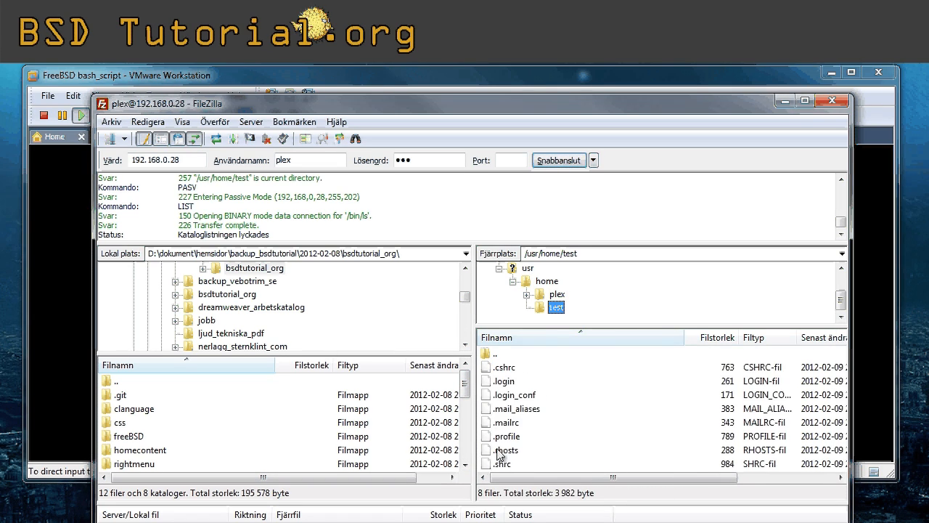
mouse_move(500, 407)
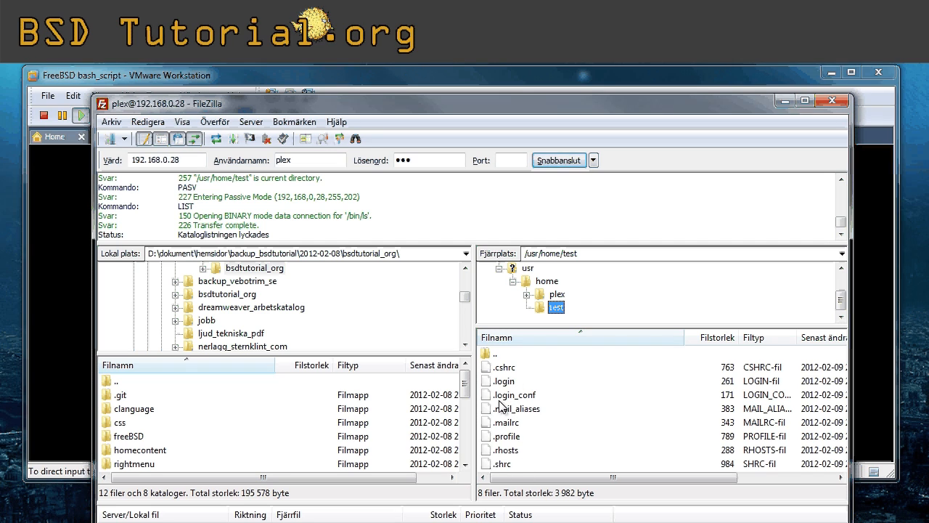
mouse_move(532, 457)
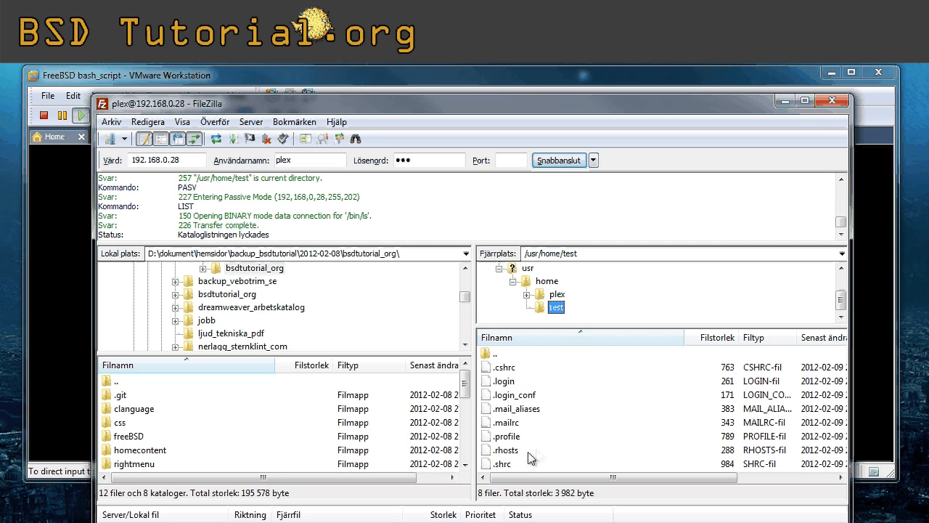
mouse_move(550, 441)
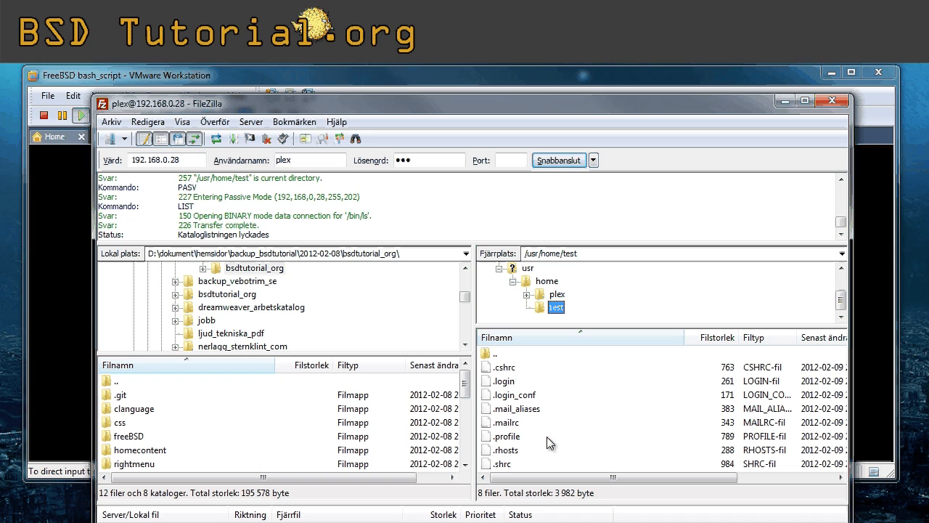
mouse_move(534, 298)
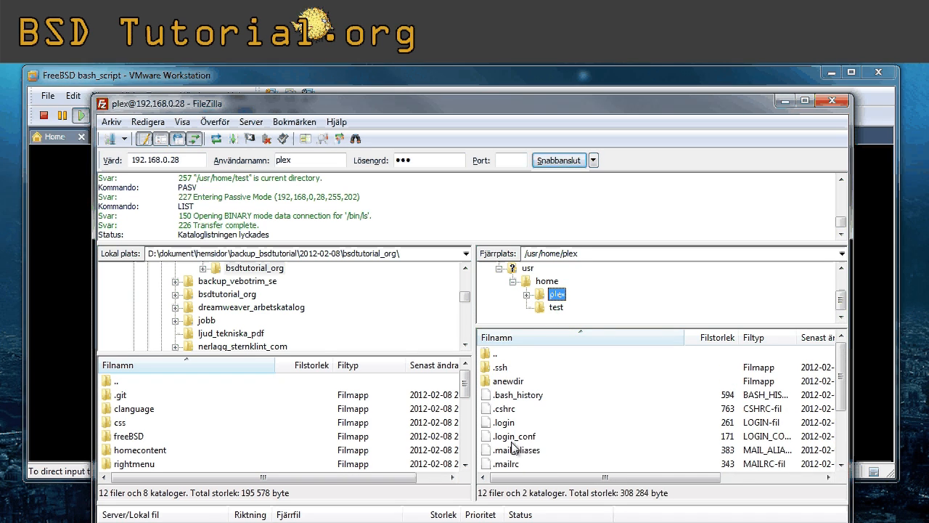
mouse_move(523, 410)
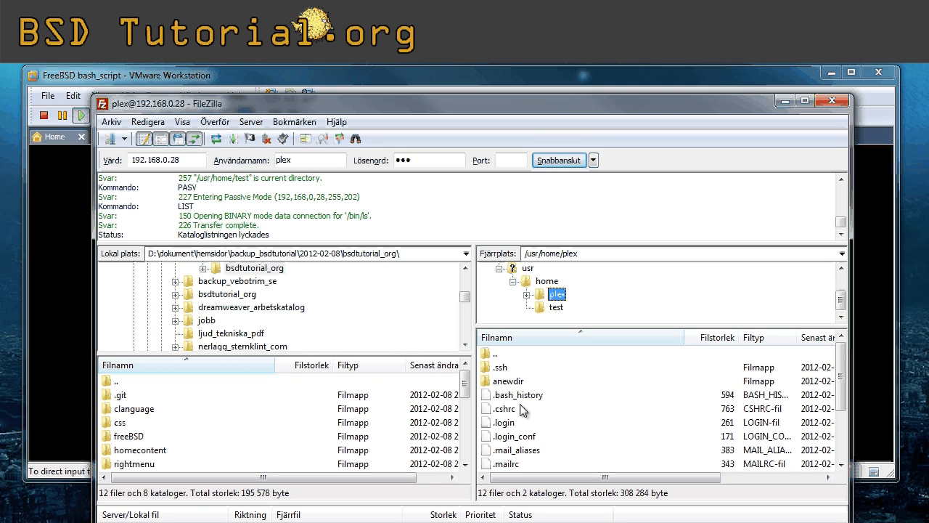
mouse_move(503, 451)
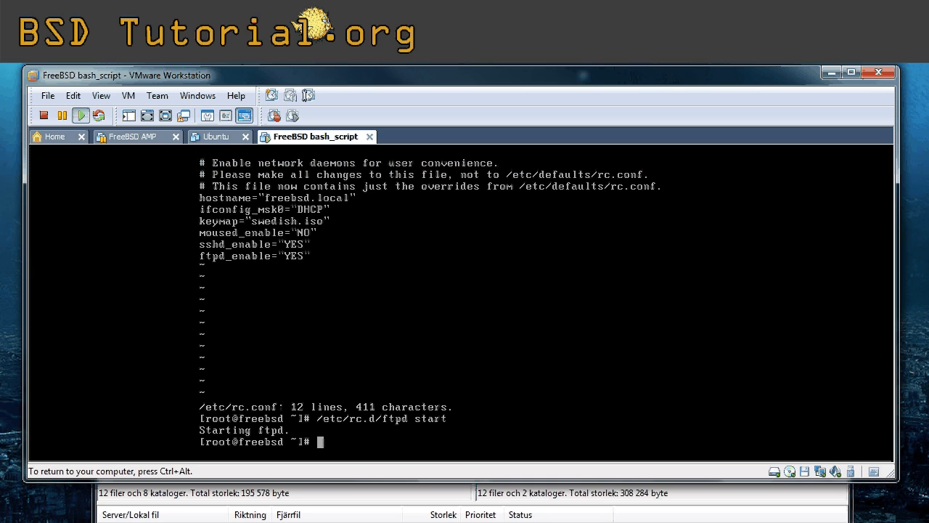
Create a new /etc/ftpchroot file in vi
type("vi /")
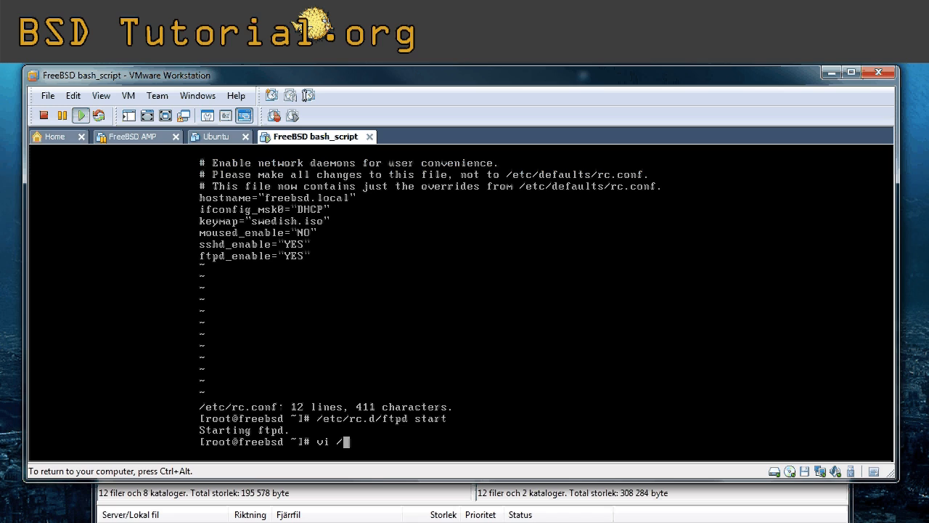
type("etc/")
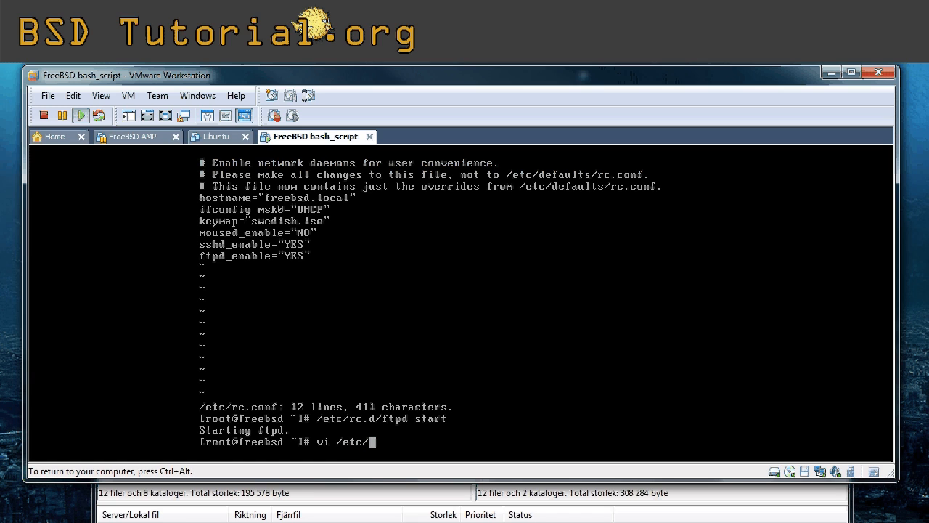
type("ftpd")
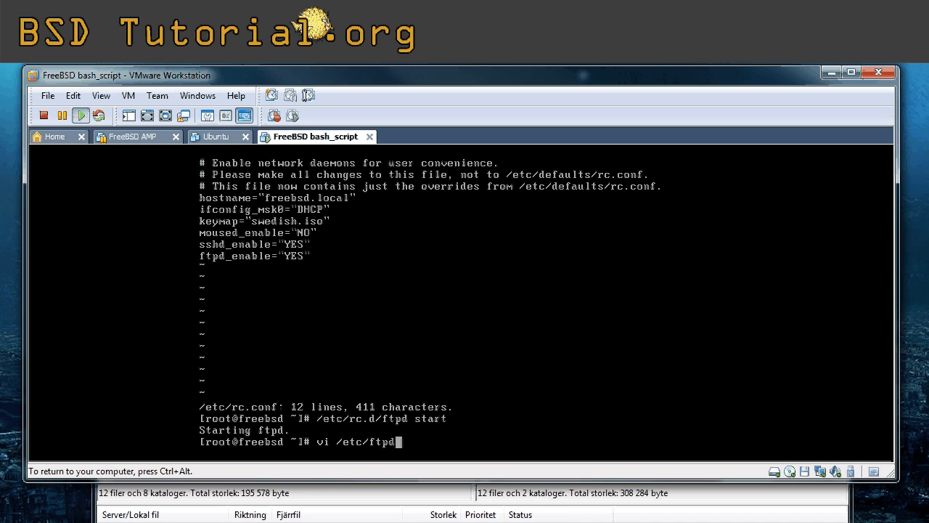
type("chr")
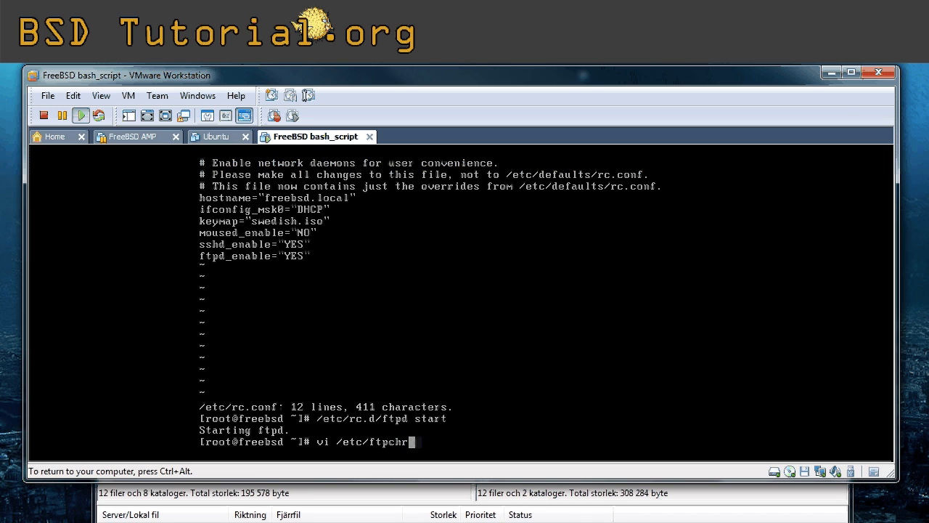
key("Return")
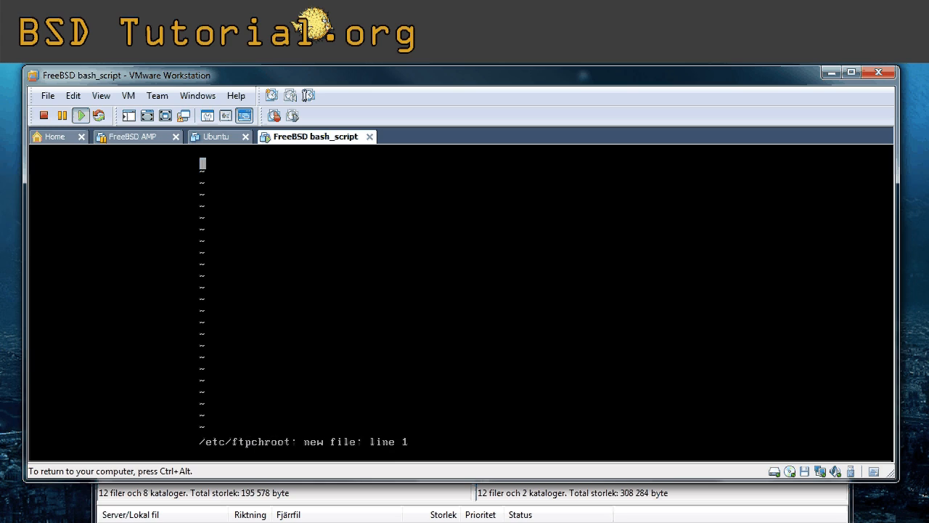
type("pl")
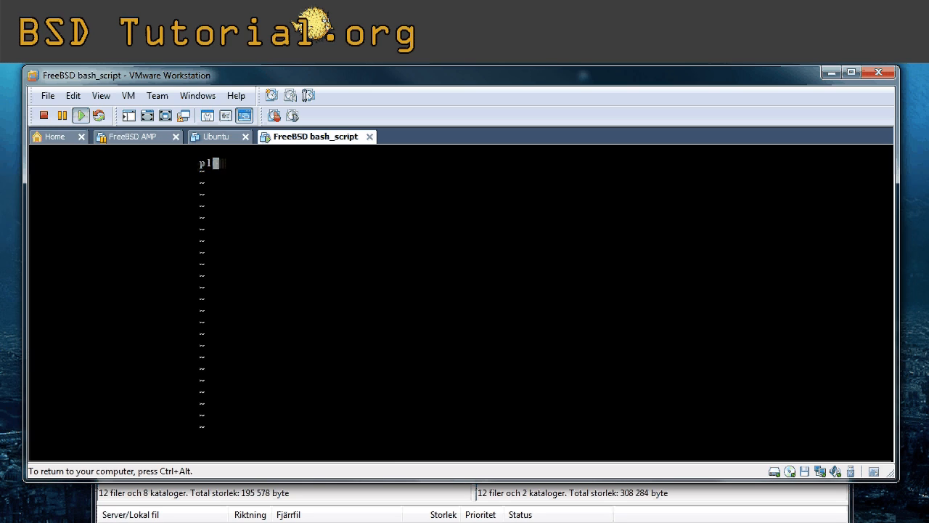
type("ex")
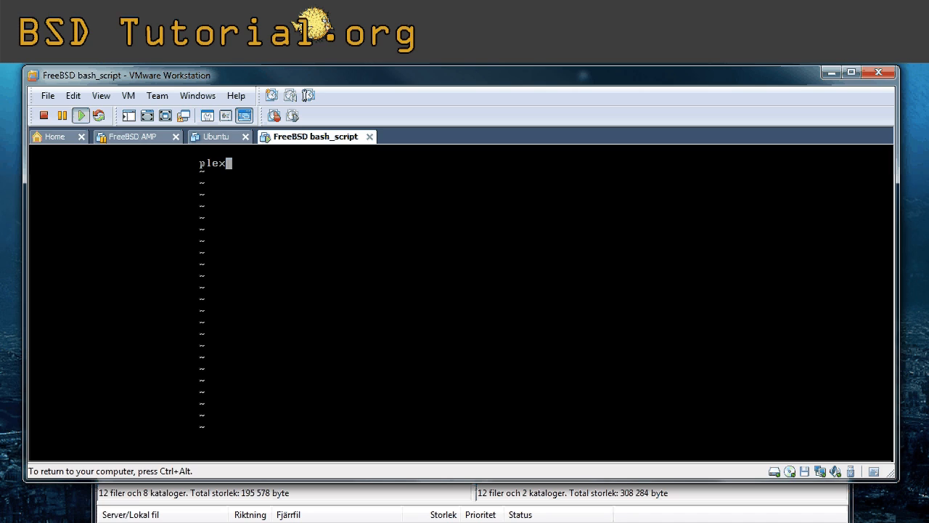
type("test")
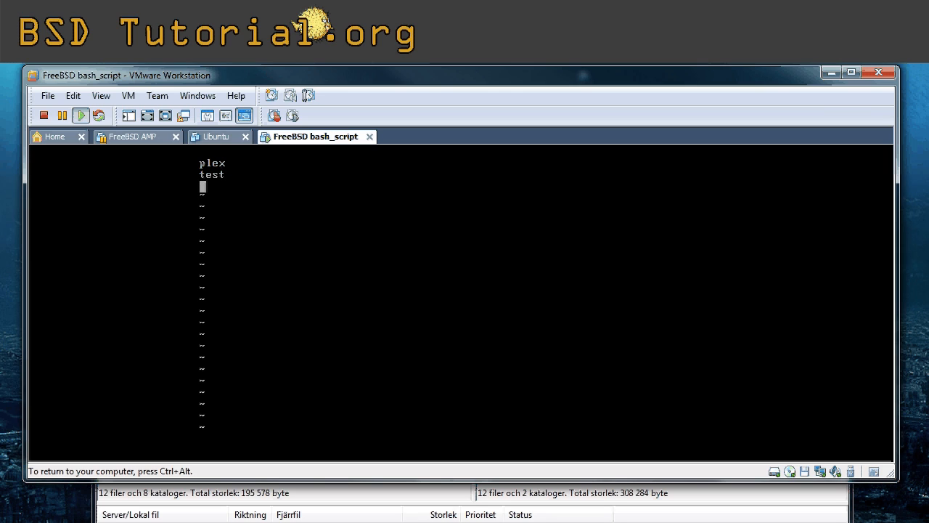
type("@")
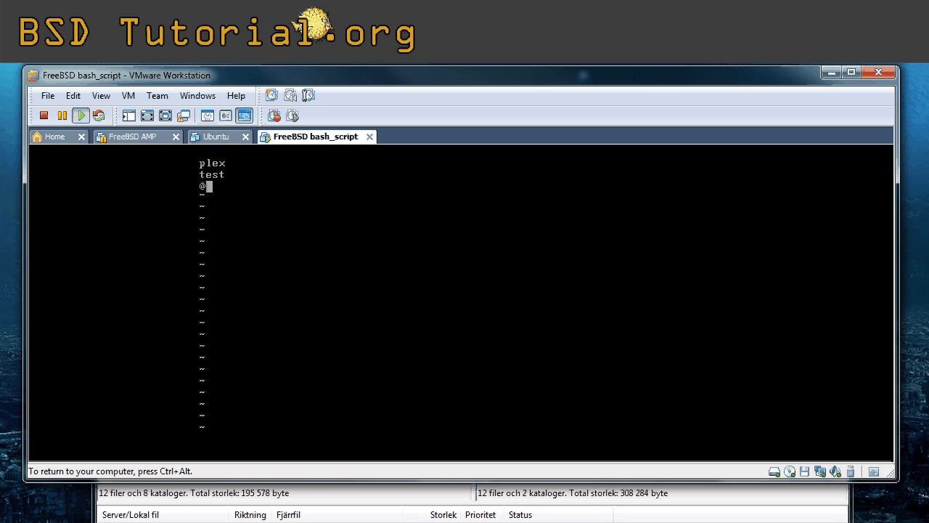
type("webcli")
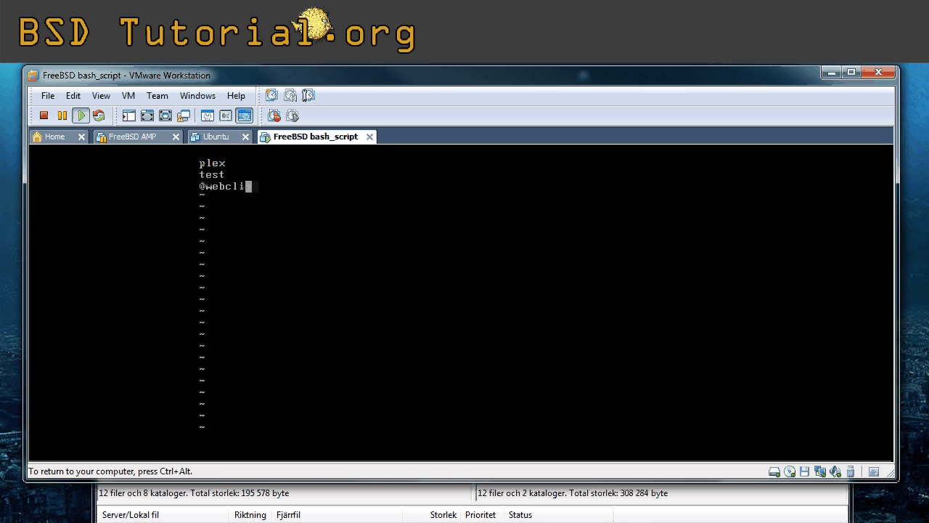
type("ents")
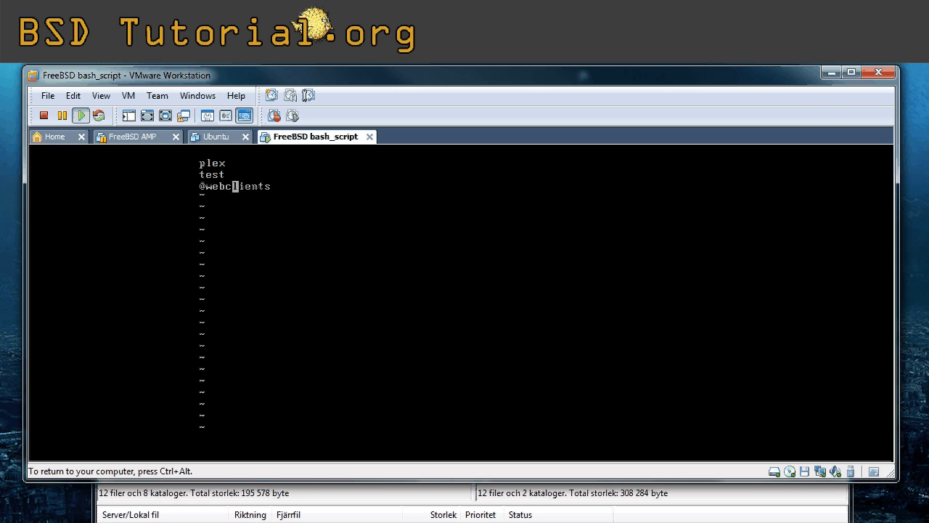
key("Home")
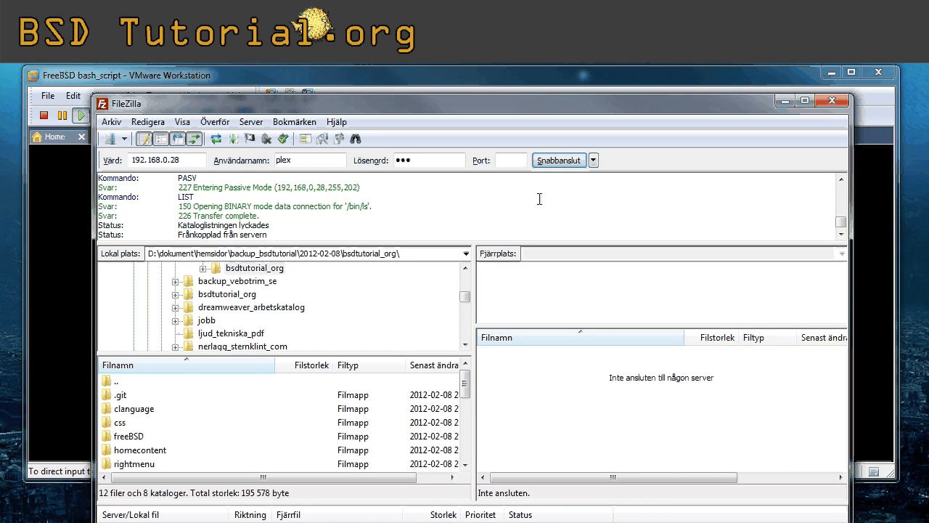
Reconnect as plex and confirm '..' and / stay inside plex's home folder
left_click(559, 160)
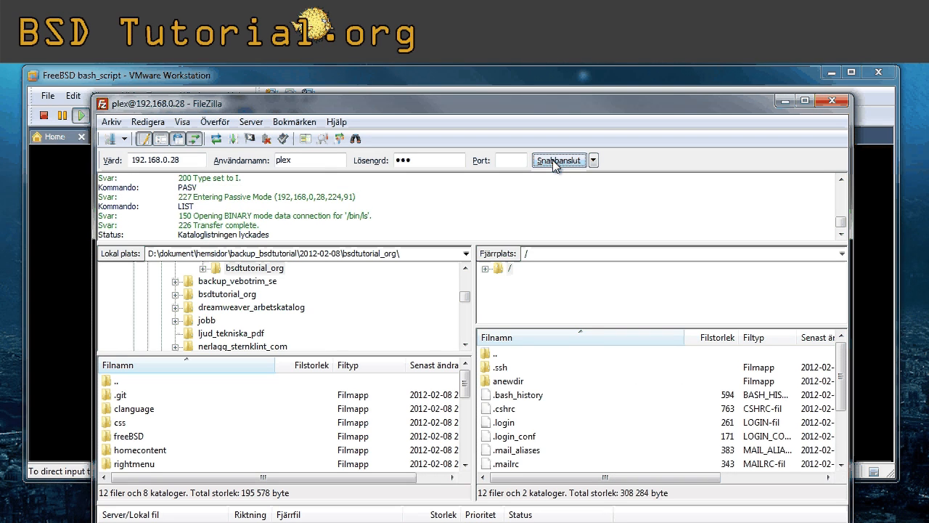
left_click(501, 353)
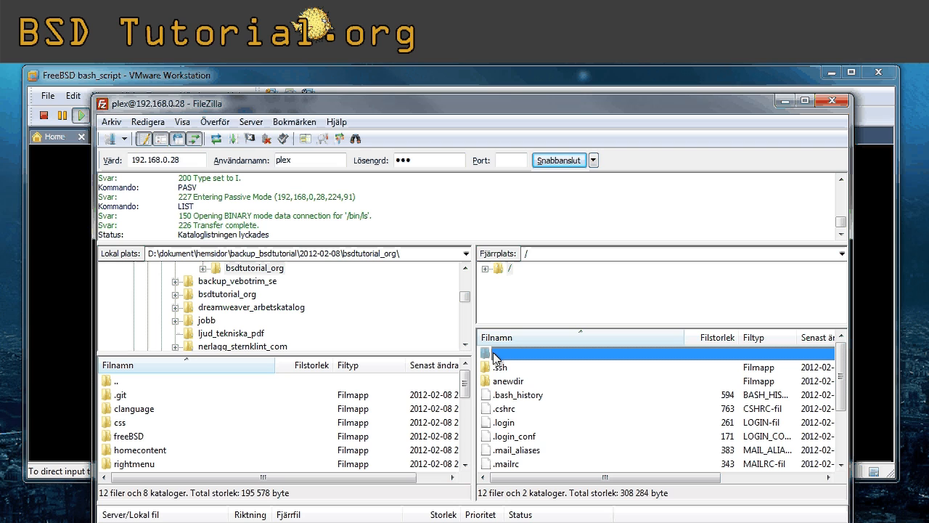
mouse_move(503, 356)
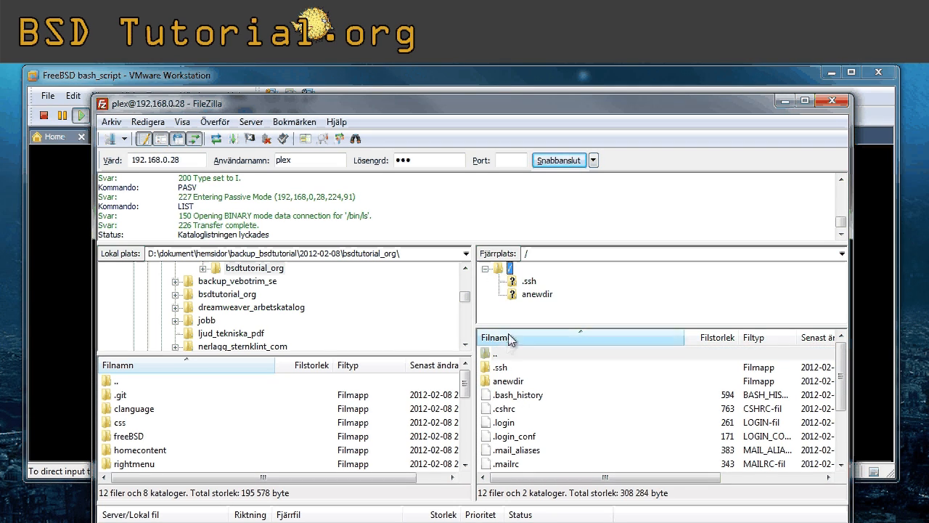
left_click(501, 352)
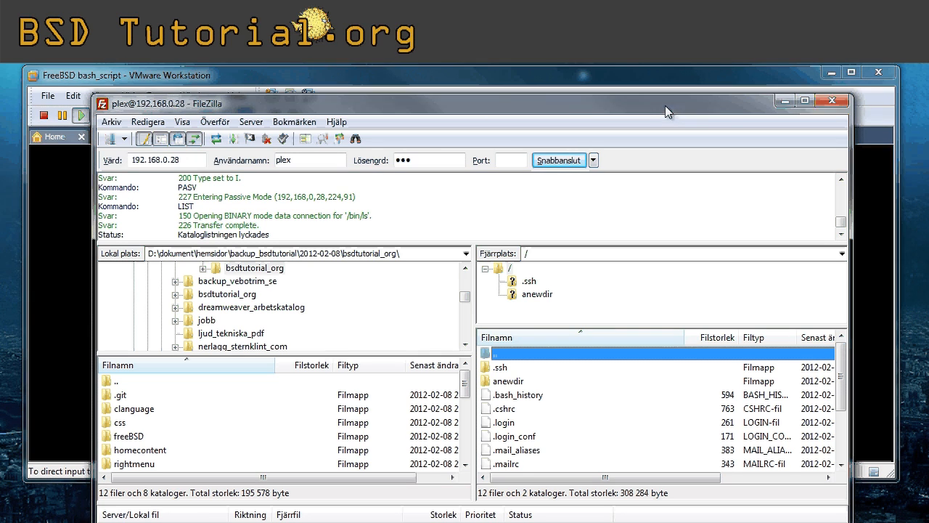
left_click(504, 408)
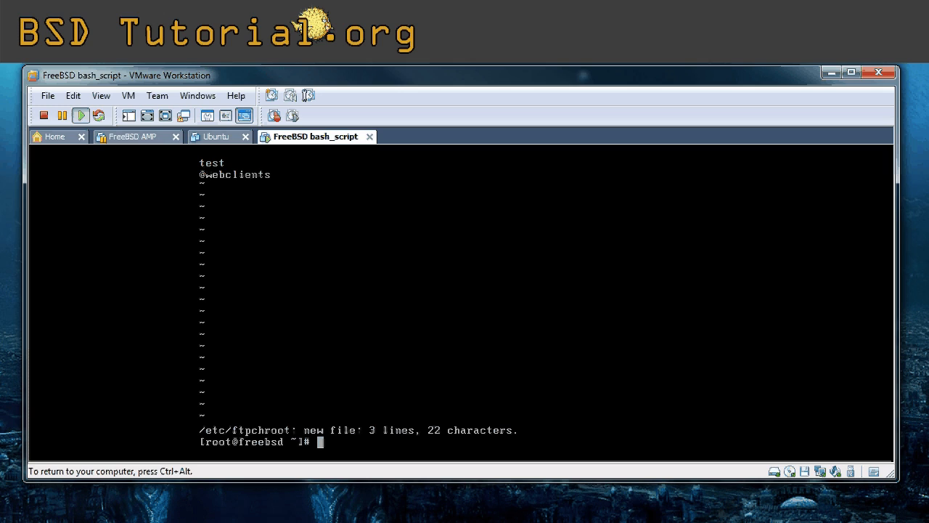
Open /etc/ftpusers in vi and append plex after the last listed user
type("vi 7")
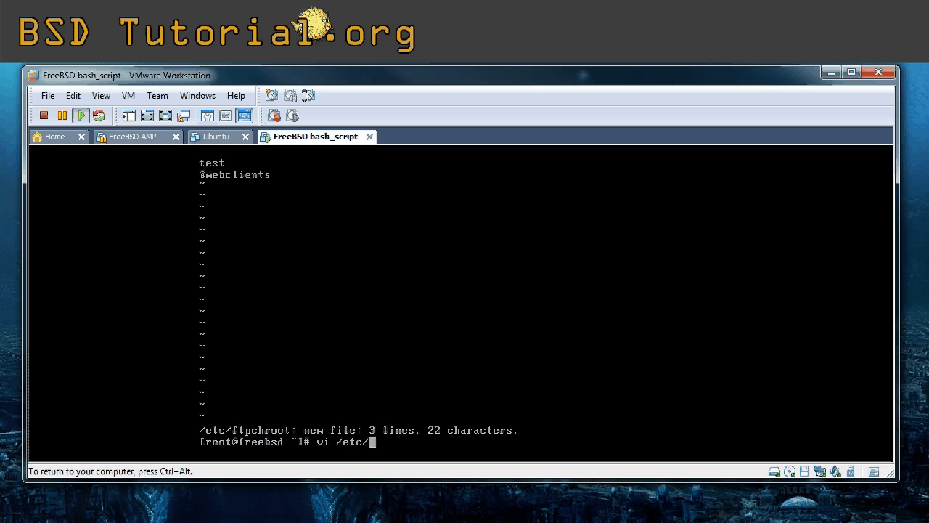
type("ftpusers")
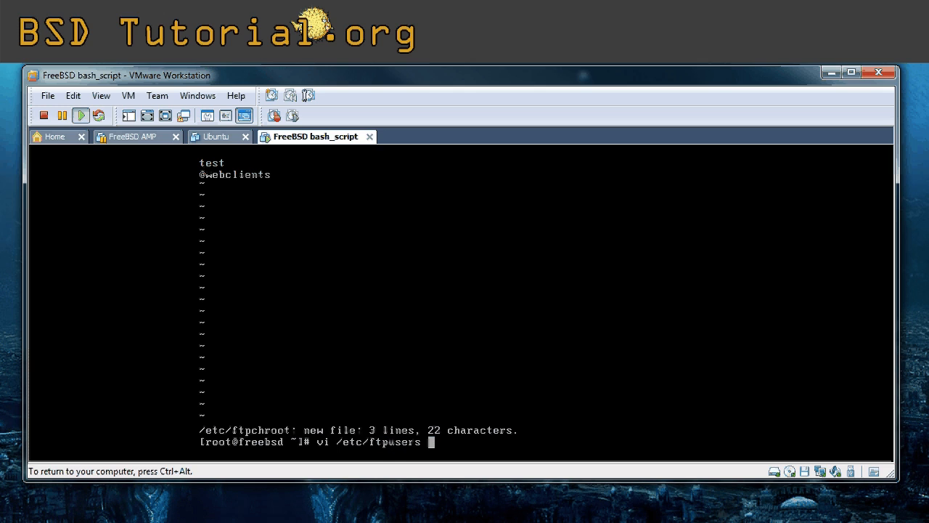
key("Return")
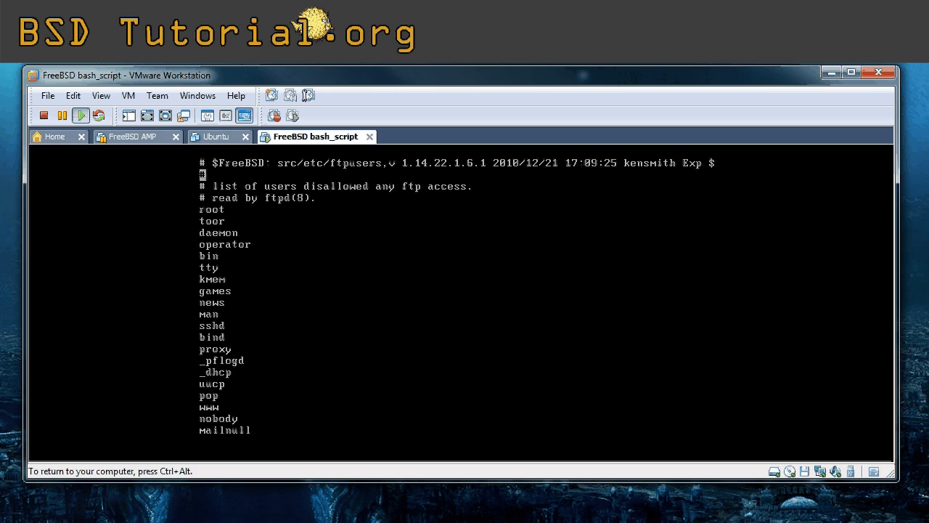
scroll("down", 3)
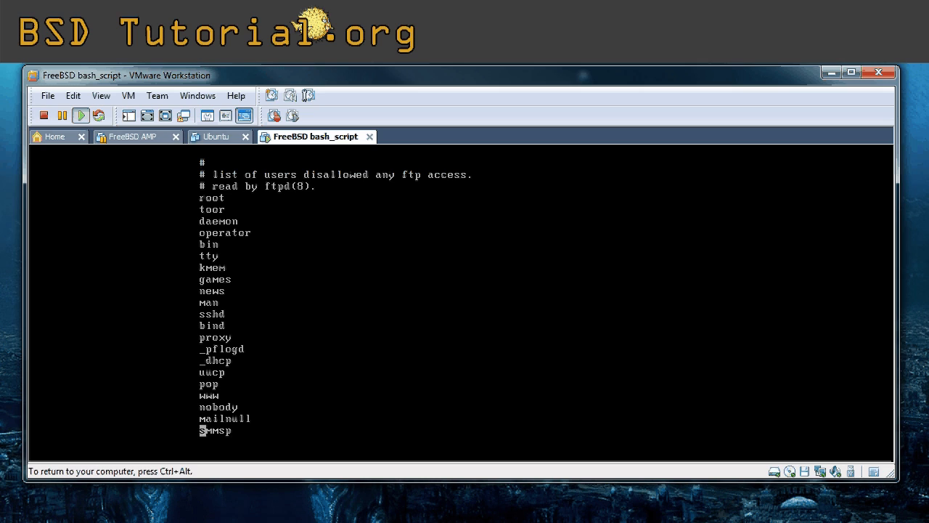
key("Return")
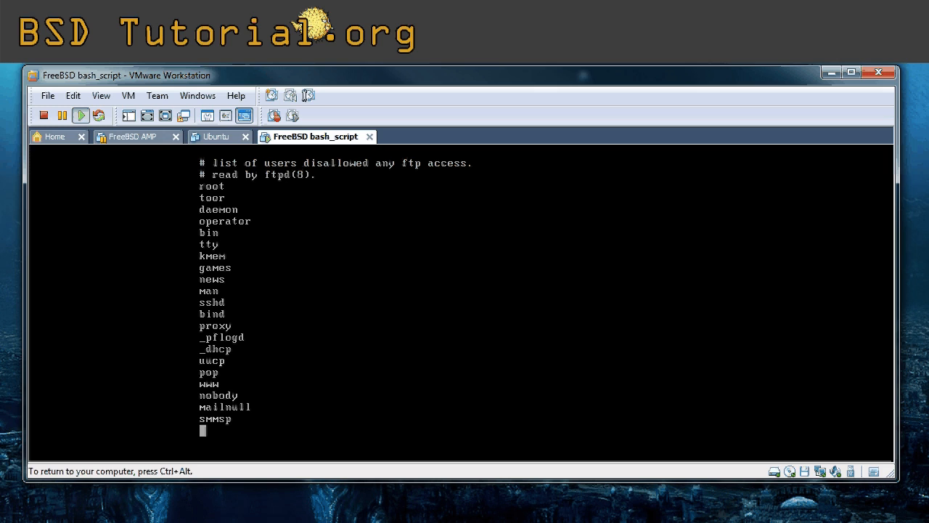
type("plex")
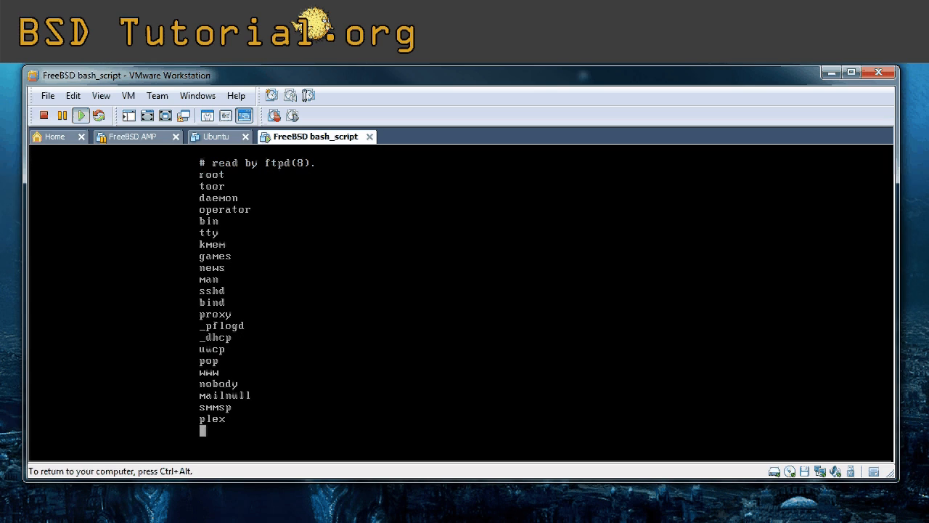
type("@")
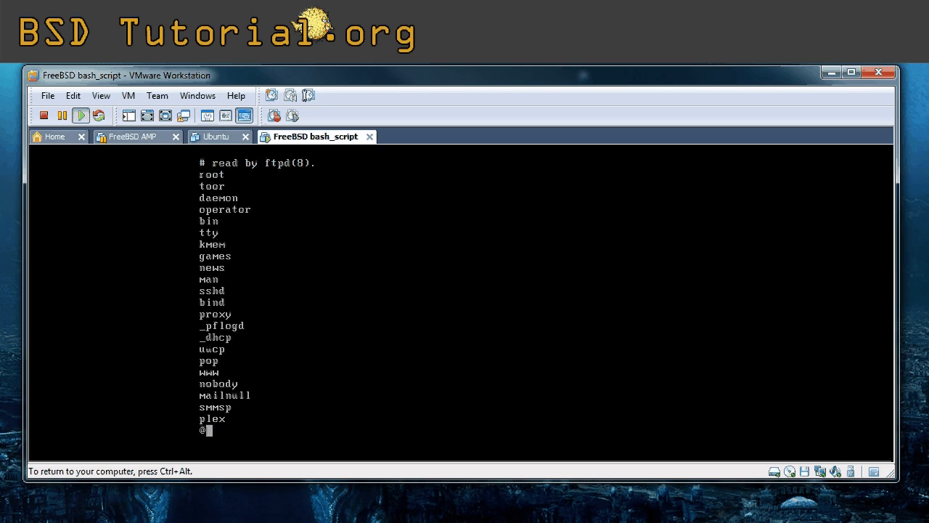
type("noftpusers")
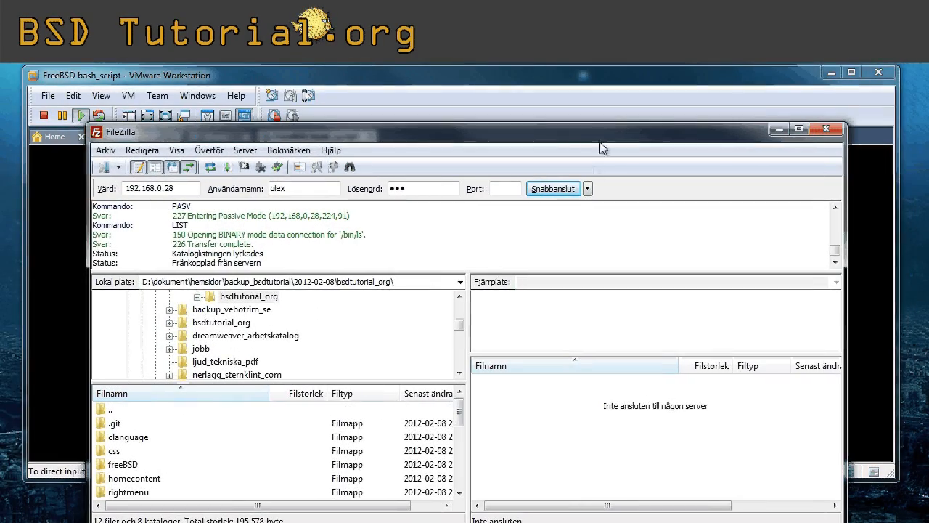
Retry the plex login and confirm the 530 access denied refusal
left_click(553, 188)
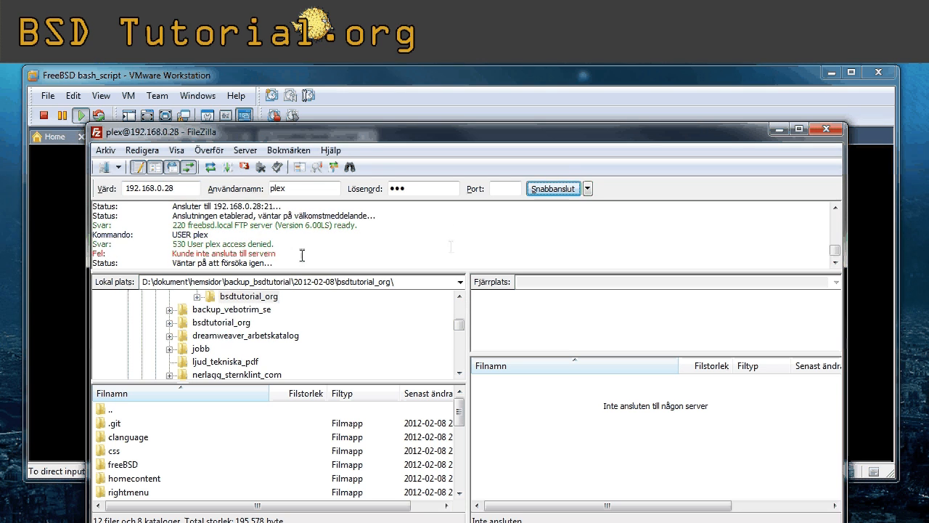
left_click(553, 188)
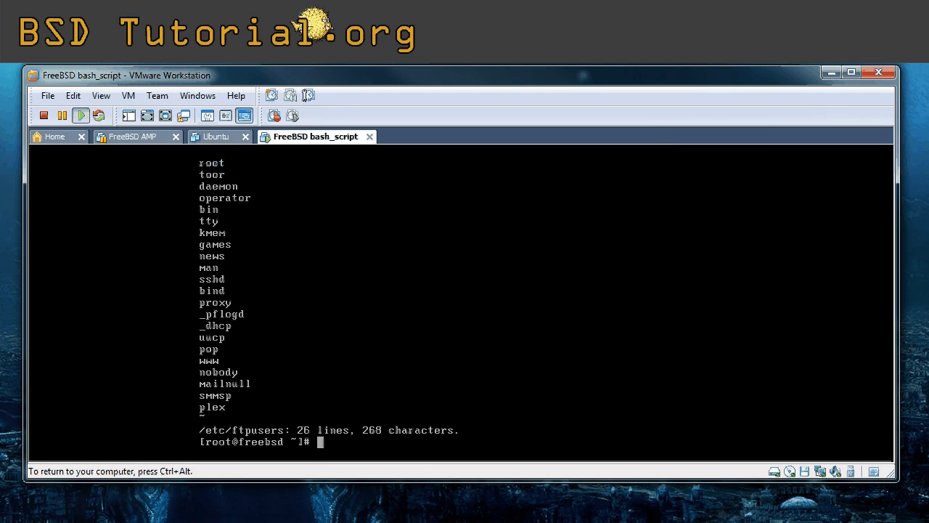
Delete plex from /etc/ftpusers, save, and log in again as plex in FileZilla
type("vi /etc/ftpusers")
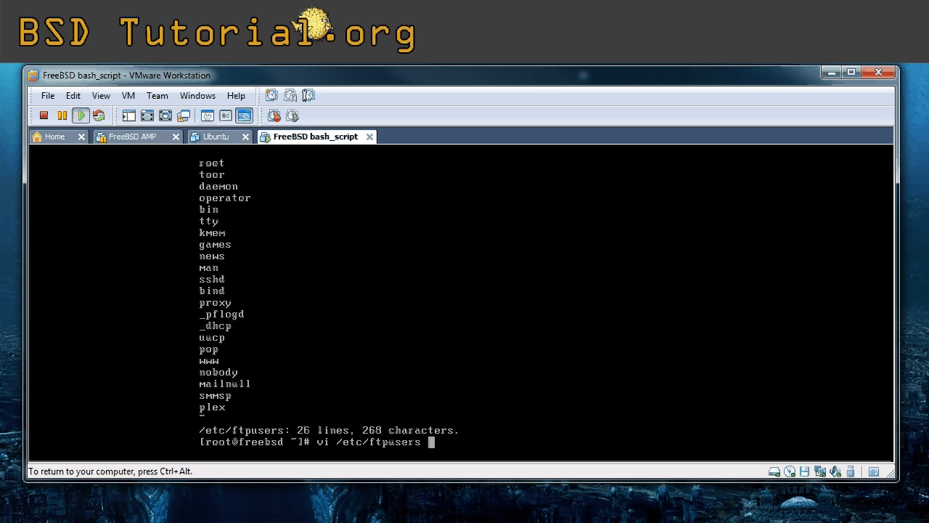
key("Return")
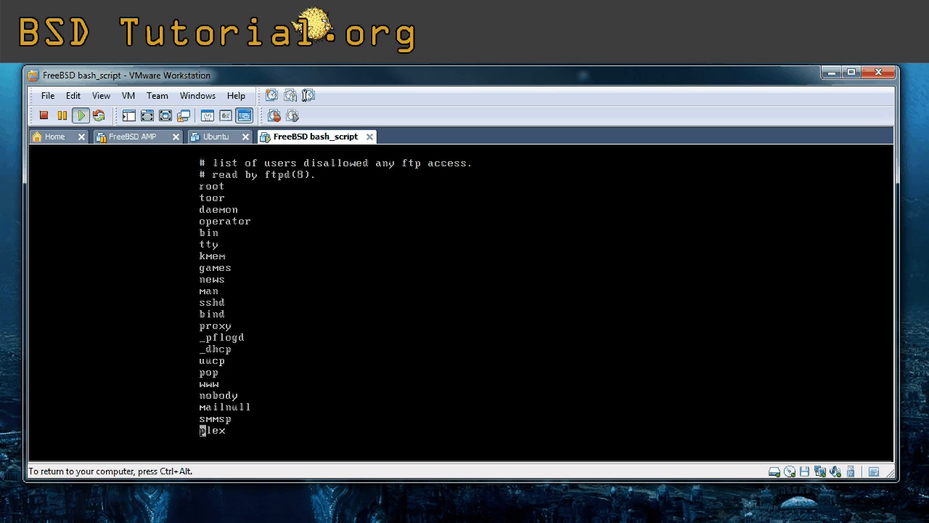
type(":wq")
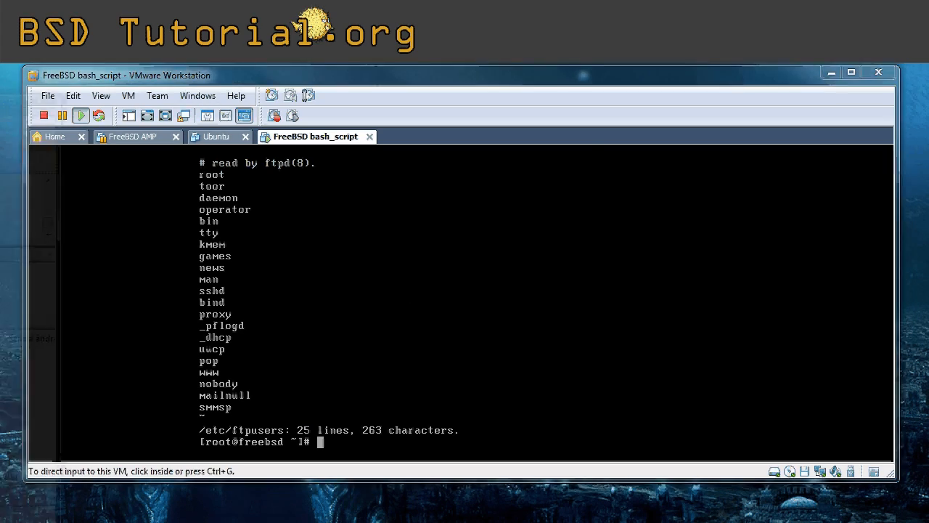
left_click(566, 171)
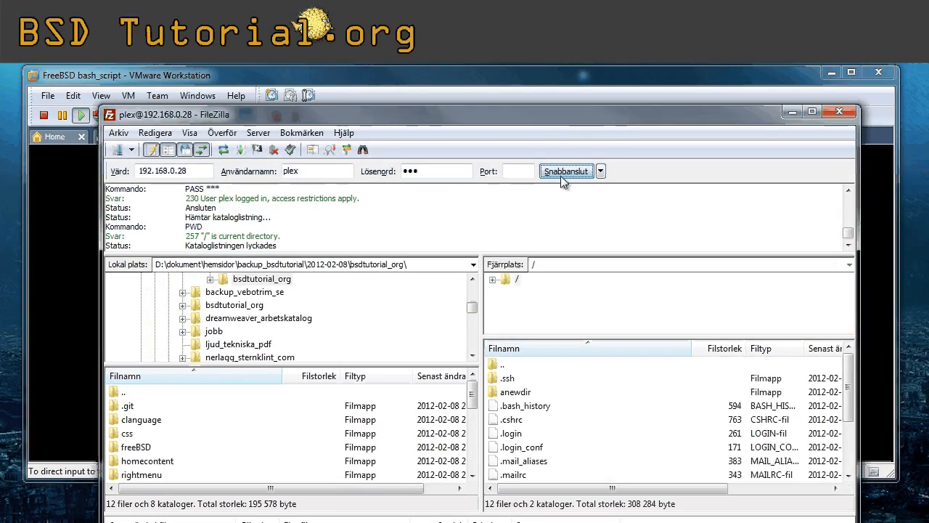
mouse_move(558, 132)
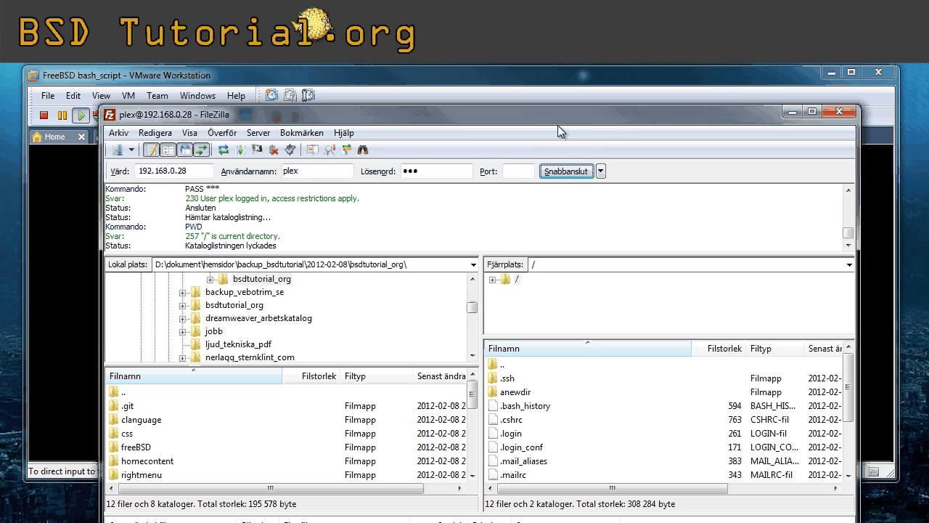
After plex's successful 230 login, disconnect FileZilla from the FreeBSD FTP server
left_click(509, 432)
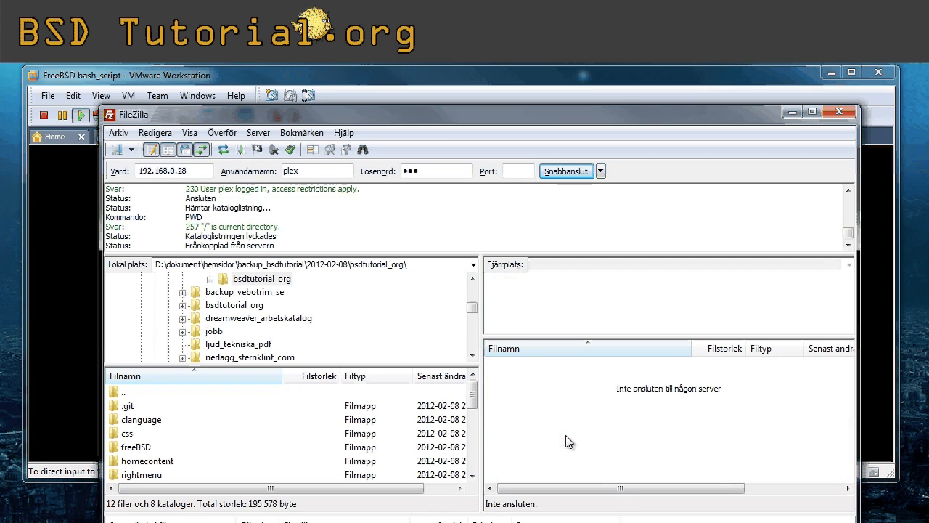
mouse_move(448, 128)
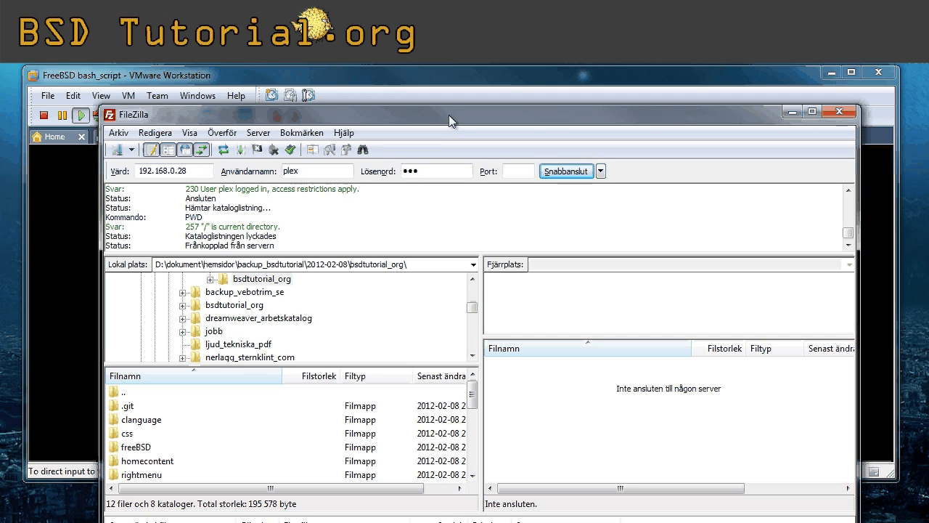
mouse_move(459, 107)
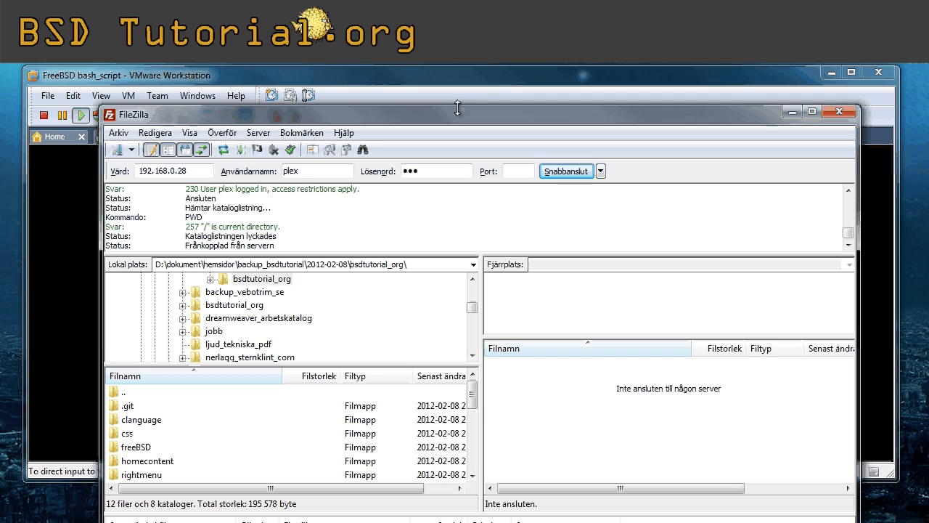
mouse_move(460, 107)
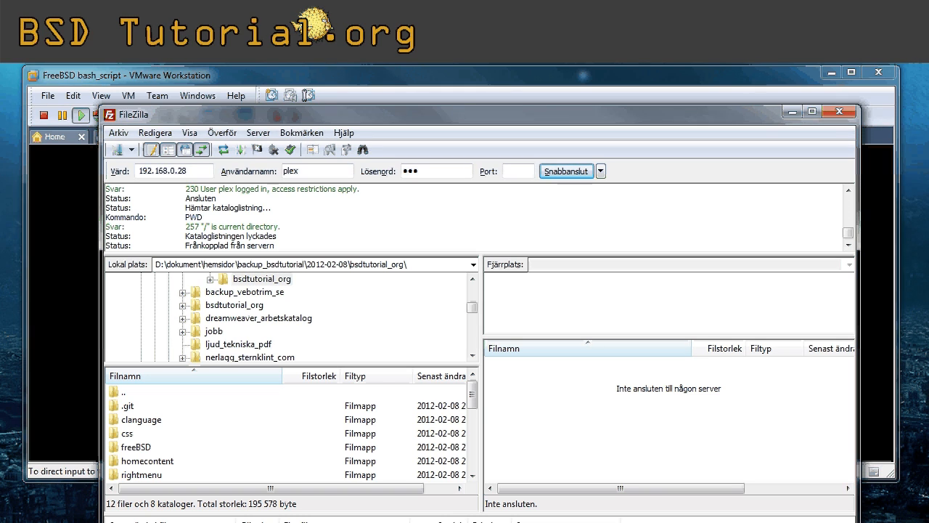
mouse_move(413, 102)
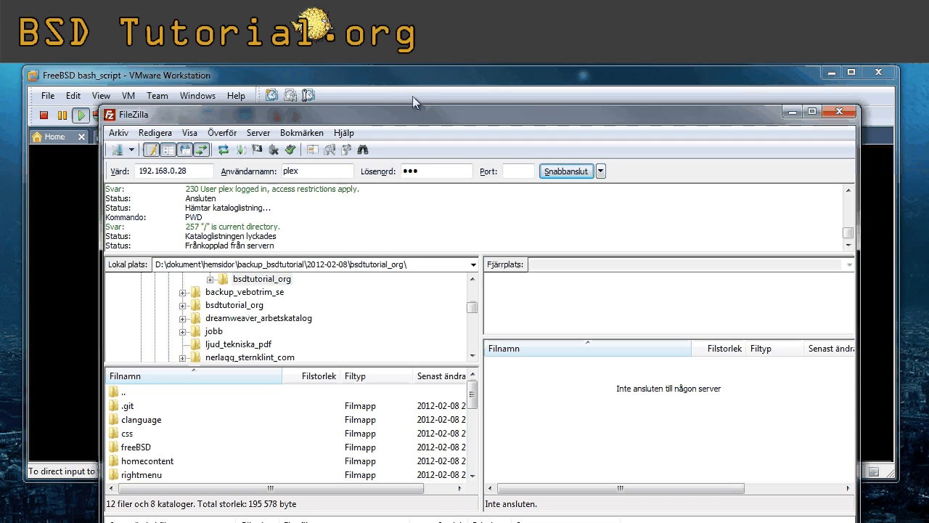